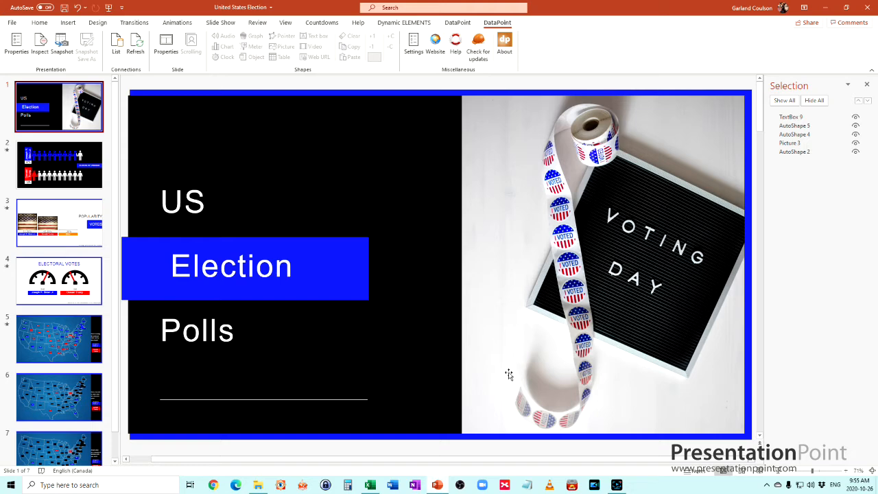
pyautogui.moveTo(524, 383)
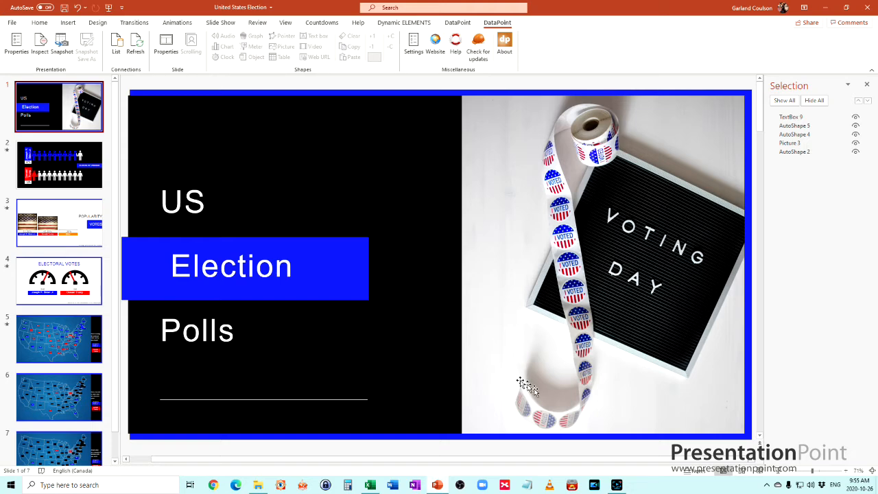
pyautogui.moveTo(597, 405)
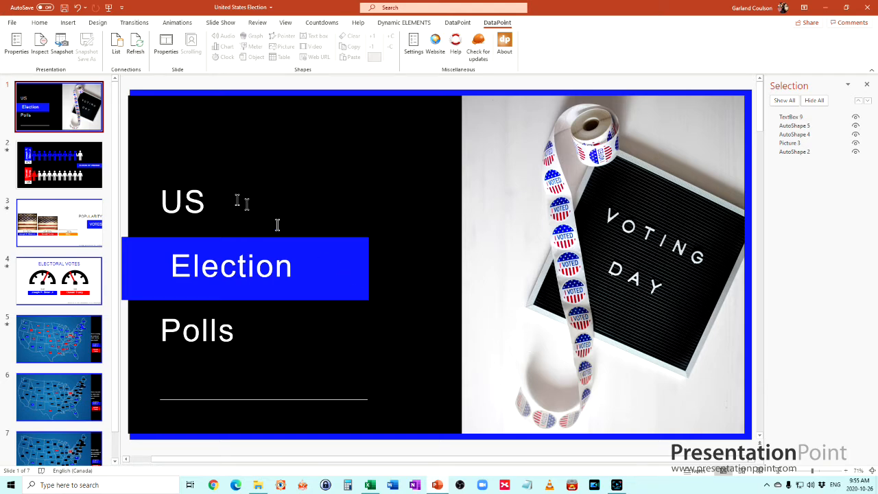
pyautogui.moveTo(324, 149)
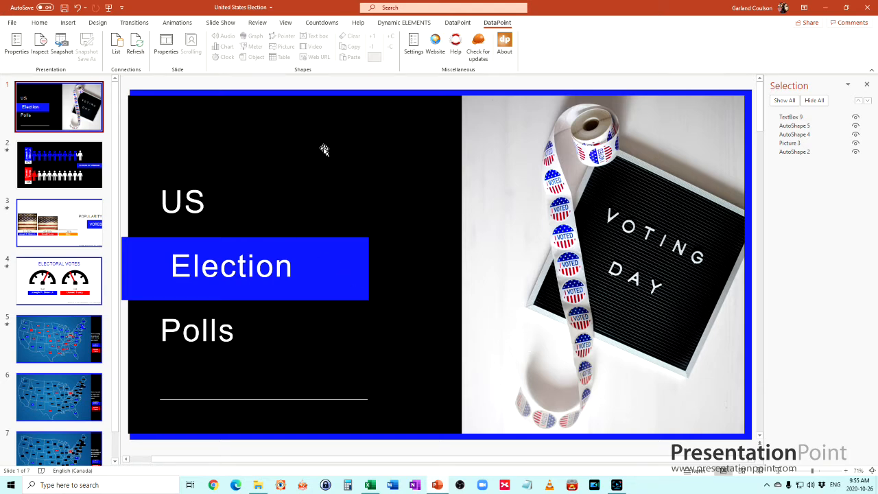
pyautogui.moveTo(219, 22)
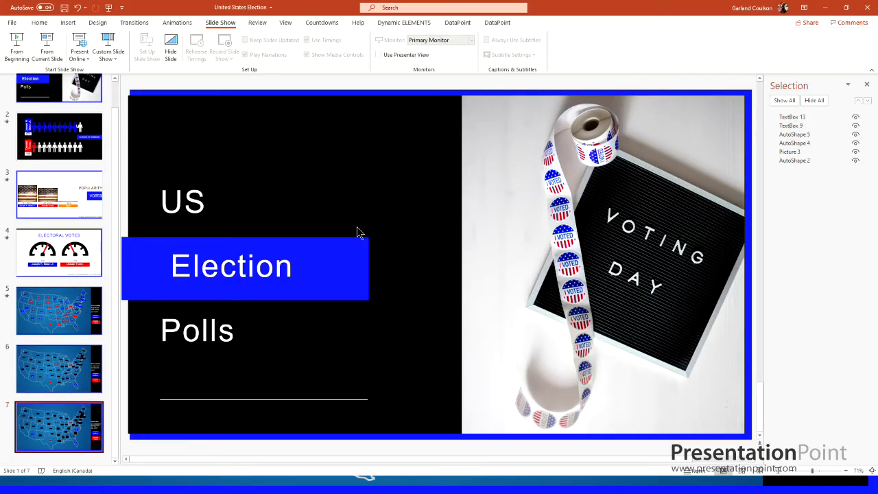
# Review the chance-of-winning slide, then flip through the State and other poll sheets and back to Basic.
pyautogui.click(59, 137)
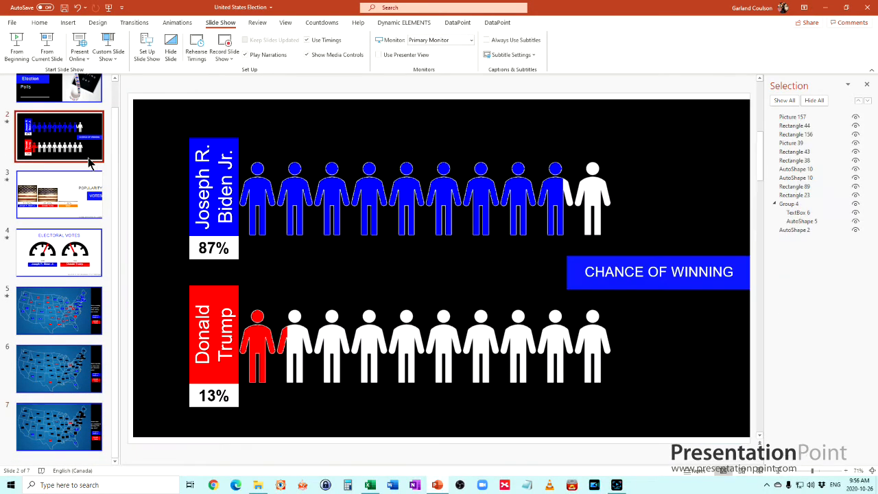
pyautogui.moveTo(370, 391)
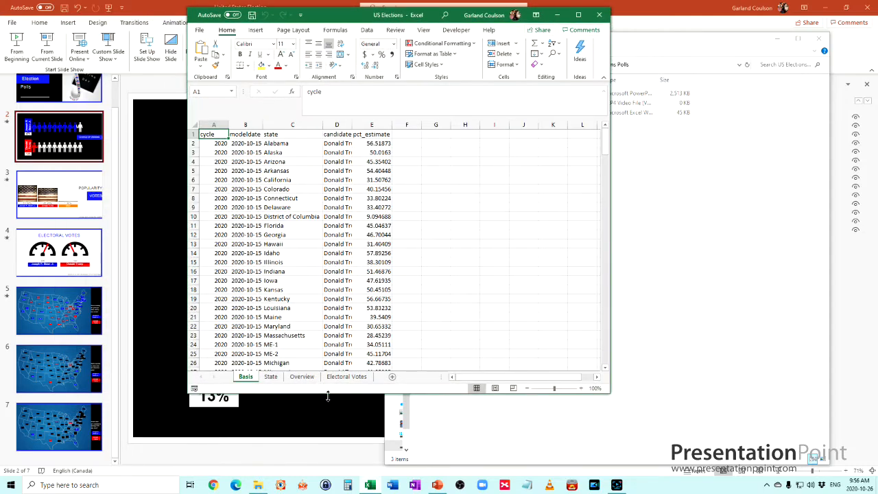
pyautogui.click(270, 376)
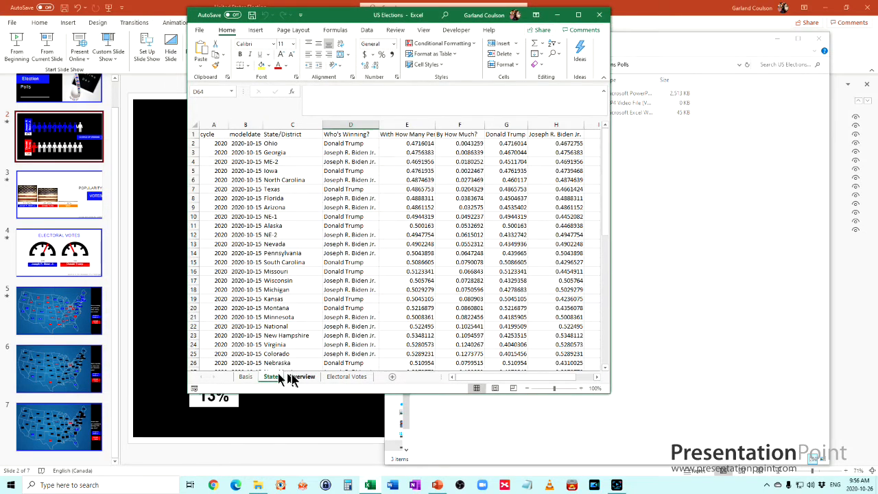
pyautogui.click(301, 376)
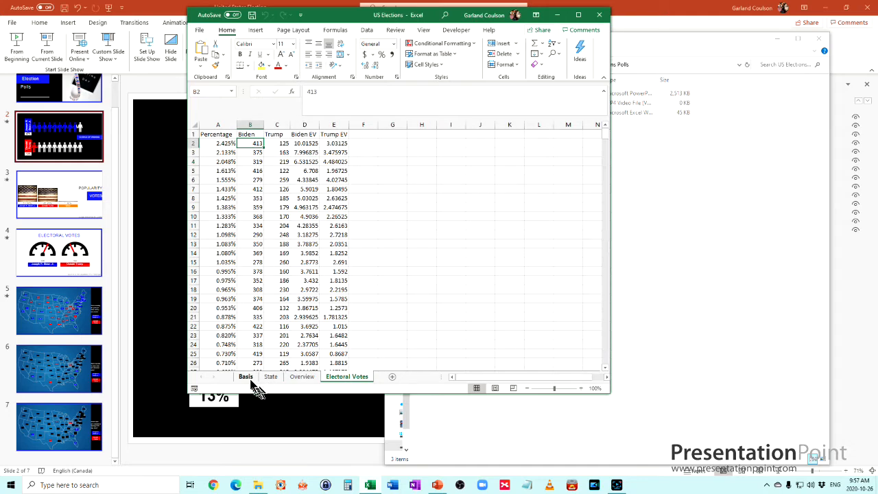
pyautogui.click(245, 375)
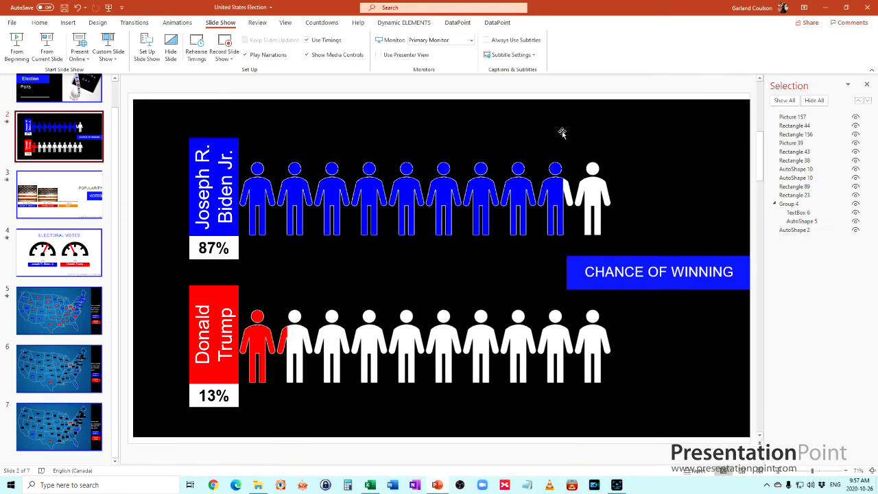
pyautogui.moveTo(505, 345)
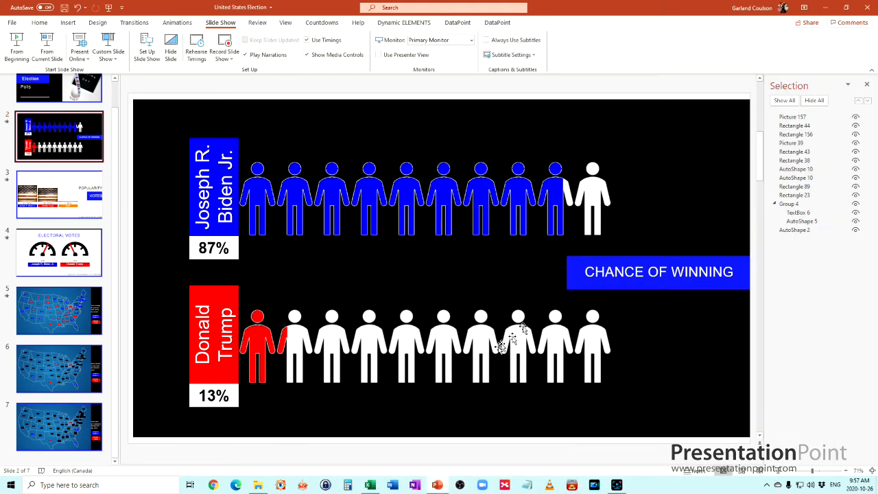
pyautogui.moveTo(532, 293)
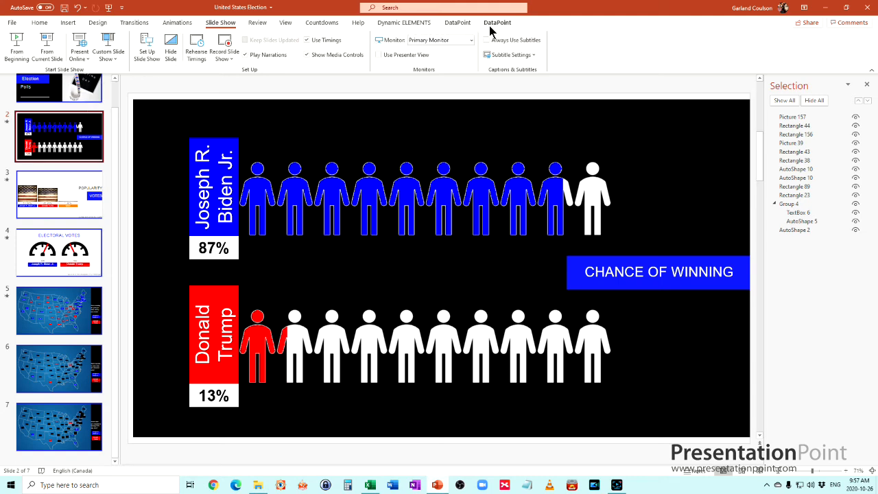
pyautogui.click(497, 22)
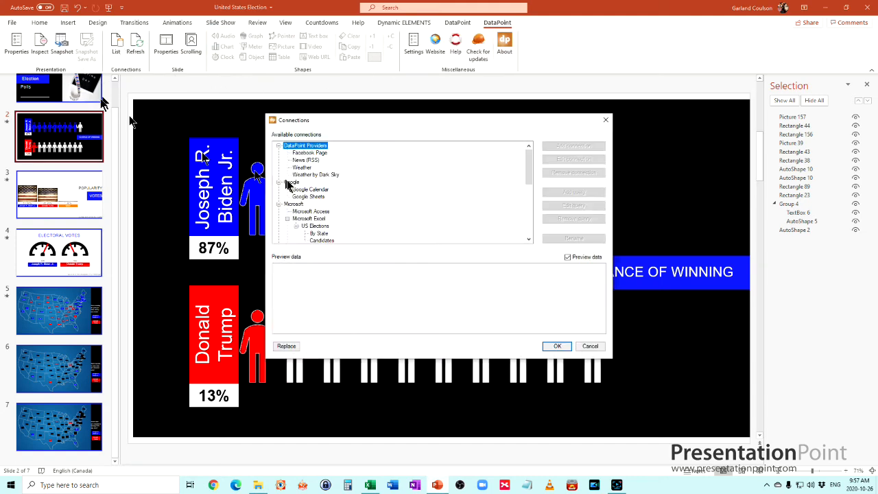
pyautogui.scroll(-3)
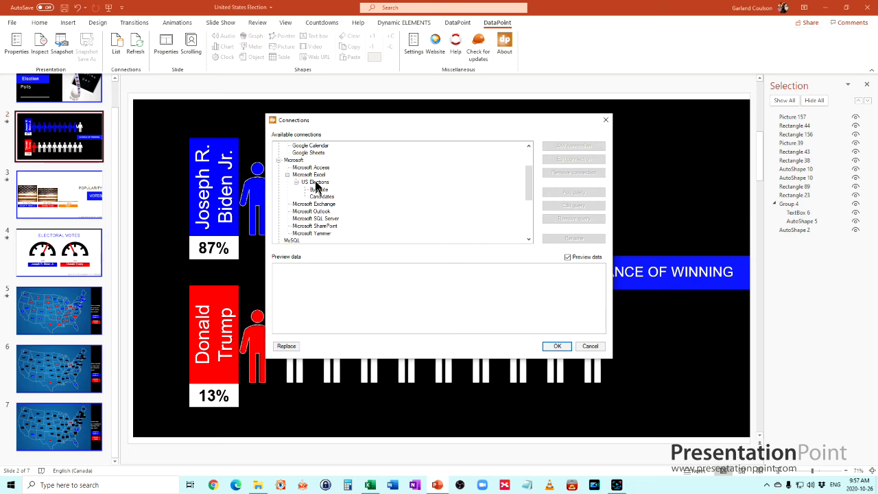
pyautogui.moveTo(318, 195)
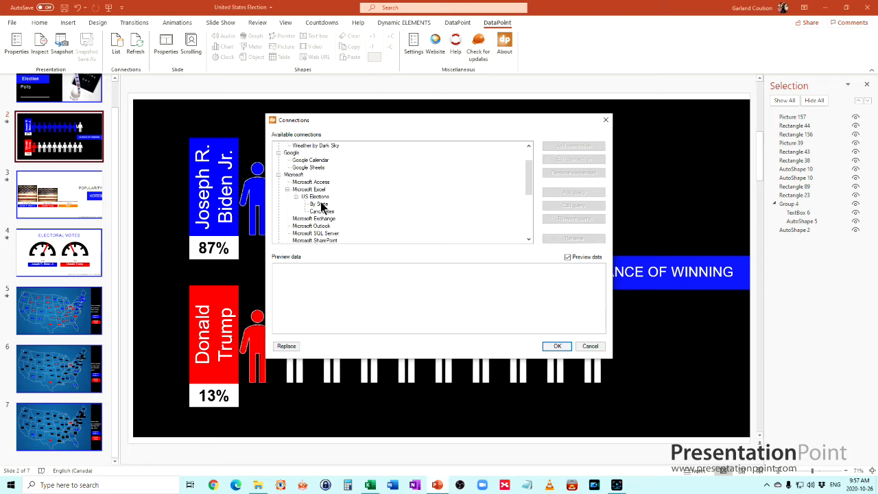
pyautogui.click(318, 203)
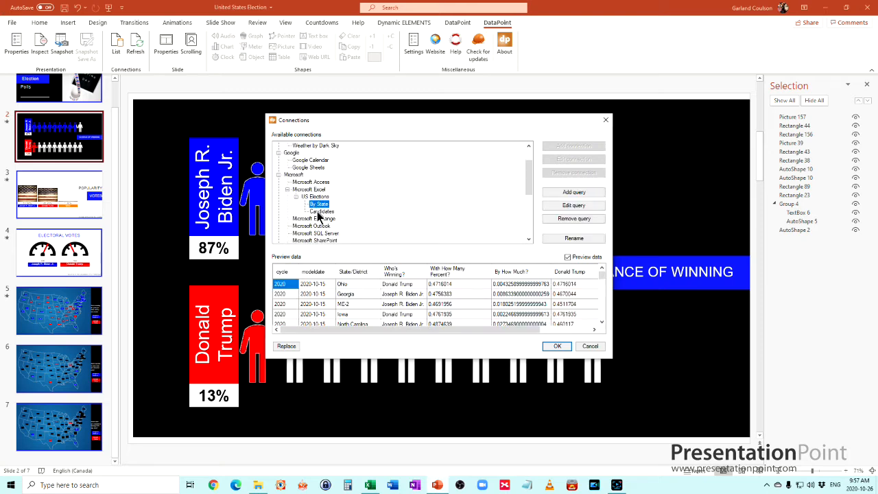
pyautogui.click(322, 211)
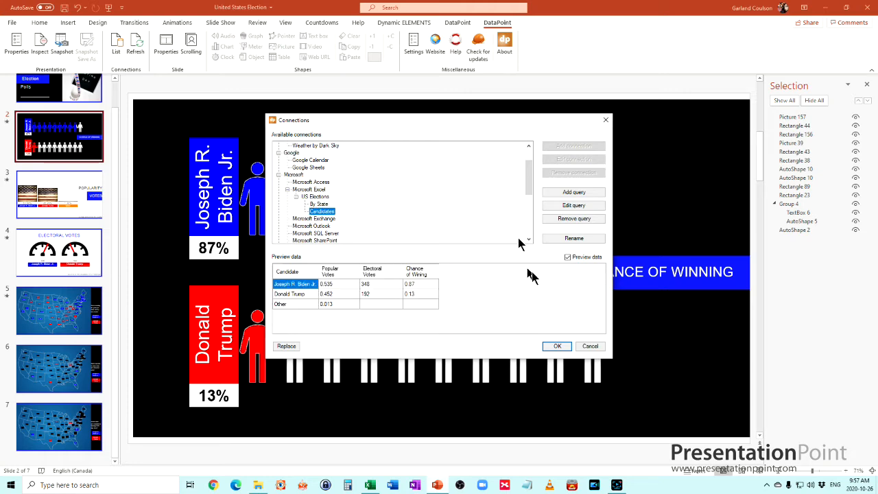
pyautogui.click(556, 346)
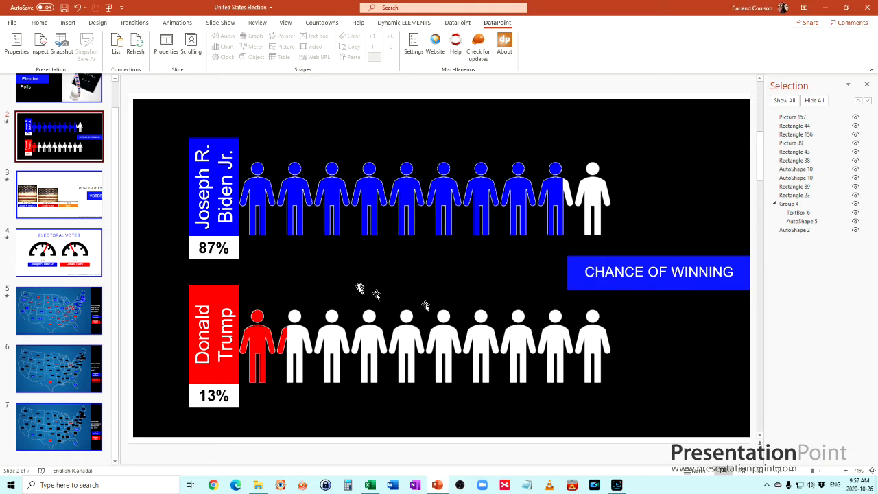
pyautogui.click(214, 247)
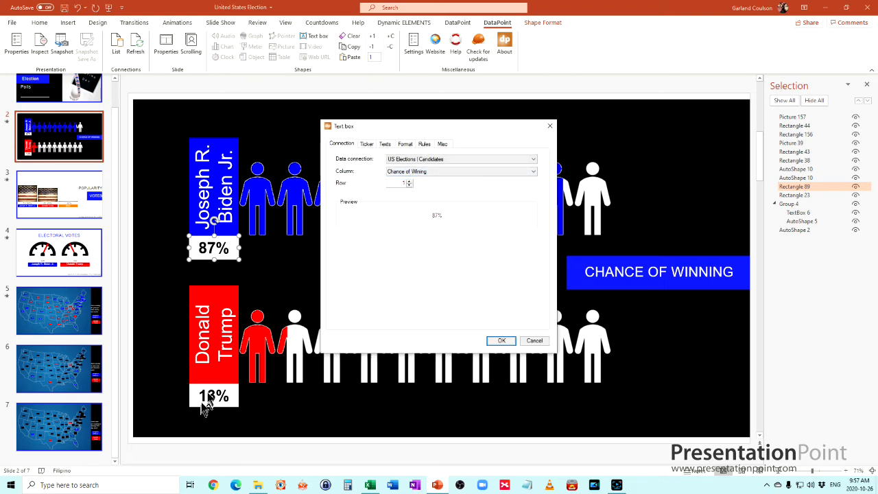
pyautogui.click(502, 340)
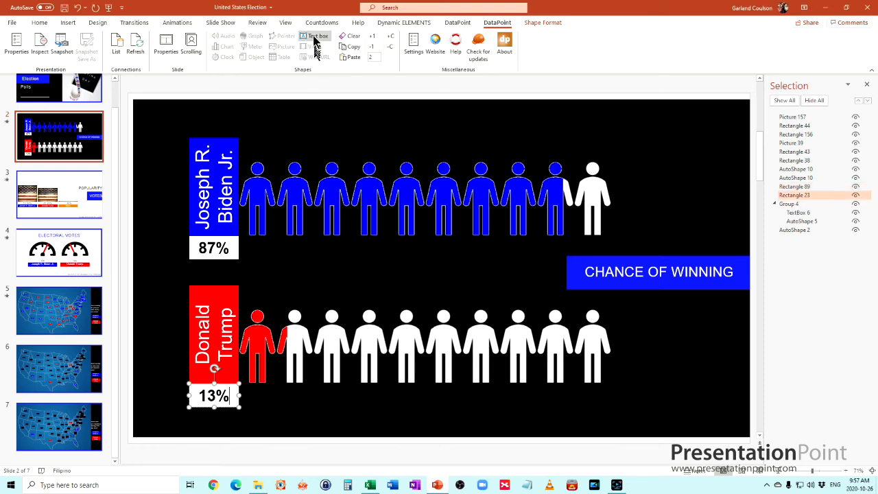
pyautogui.click(315, 35)
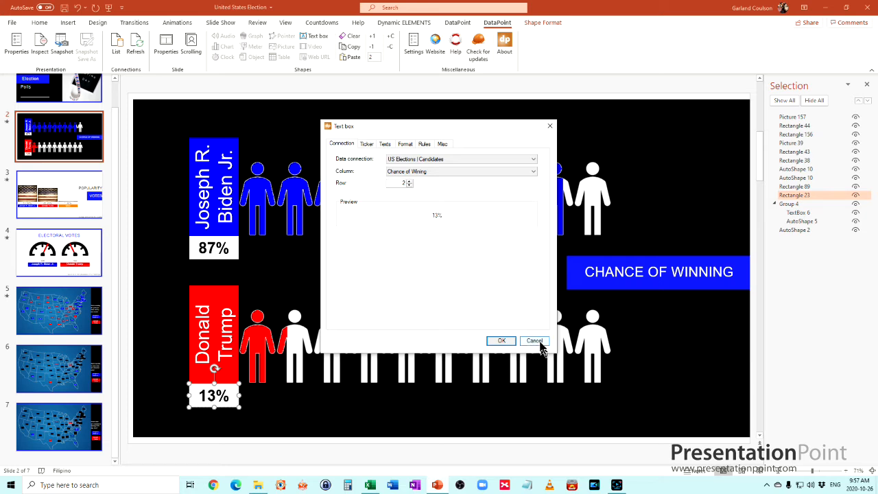
pyautogui.click(535, 341)
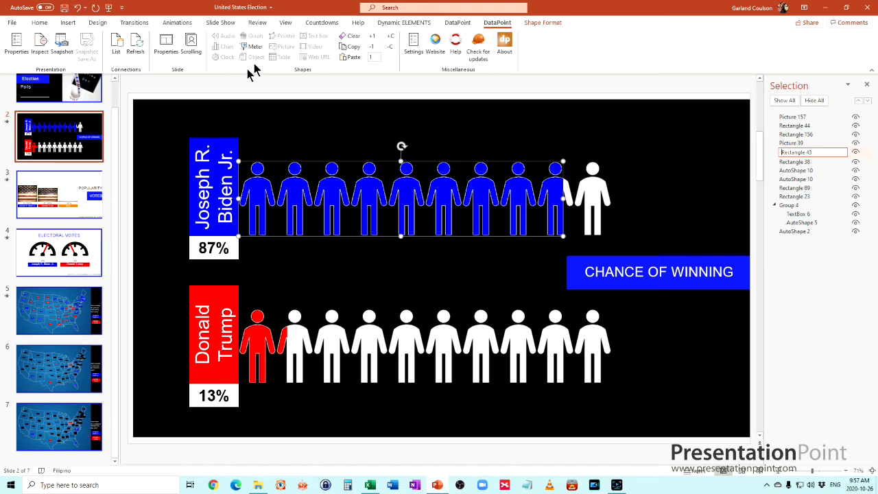
pyautogui.click(255, 47)
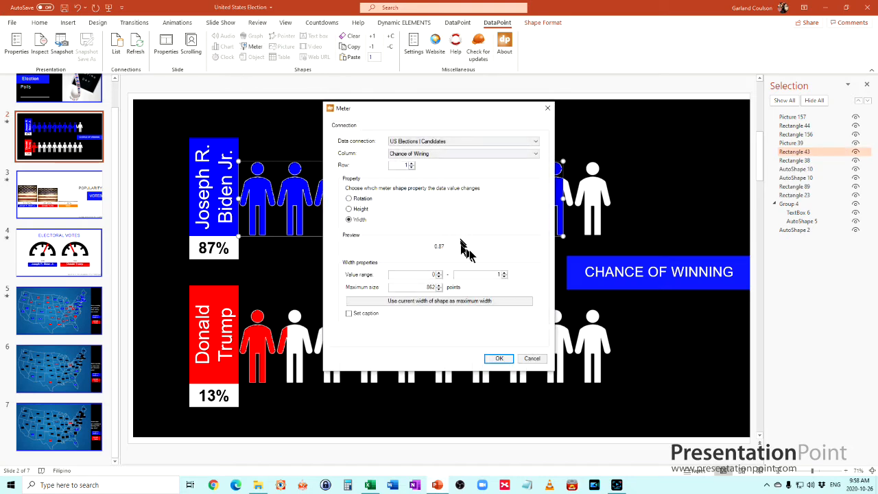
pyautogui.moveTo(472, 255)
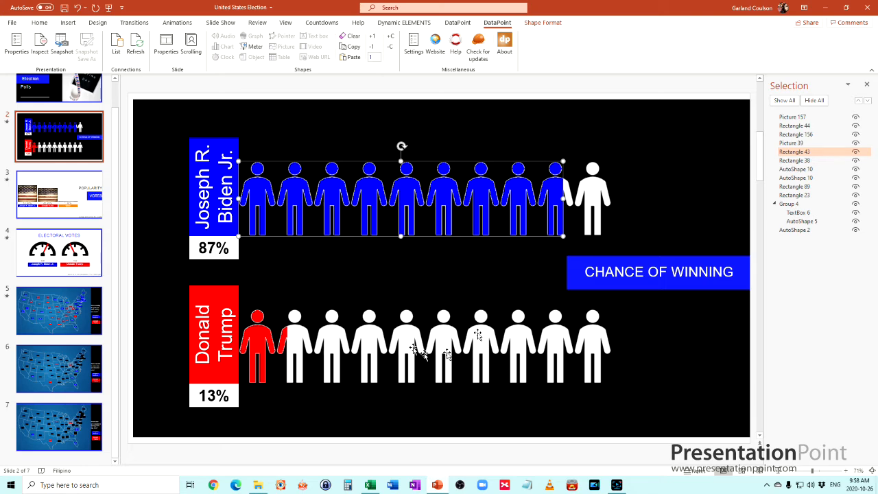
pyautogui.moveTo(280, 286)
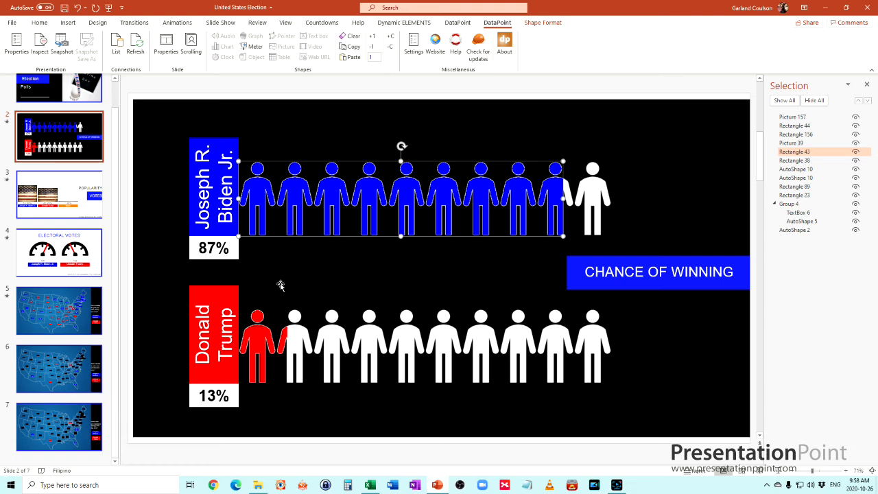
pyautogui.click(59, 194)
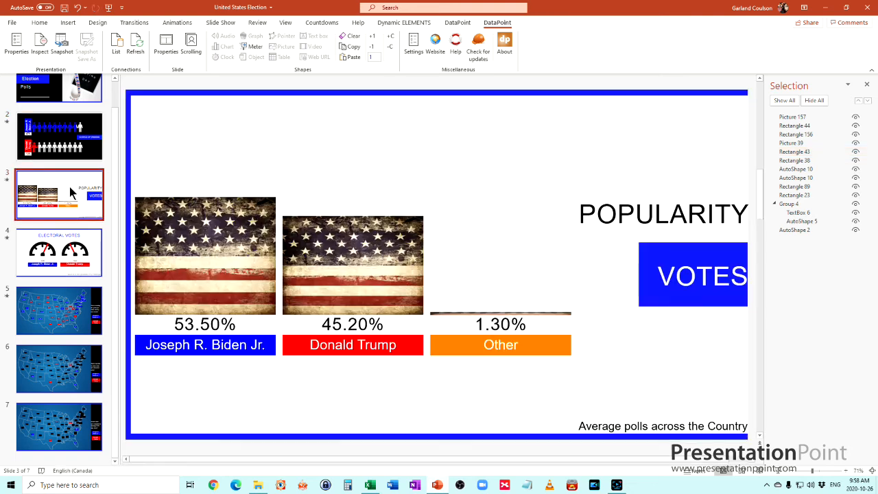
pyautogui.click(206, 255)
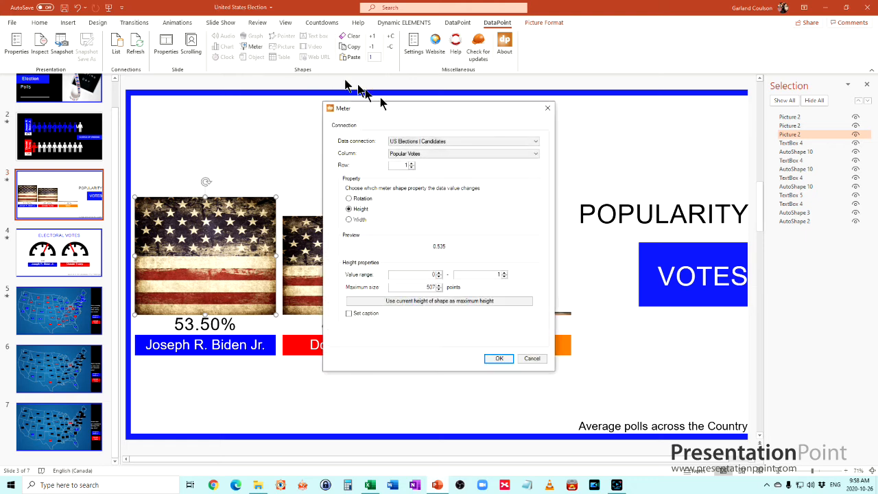
pyautogui.moveTo(436, 275)
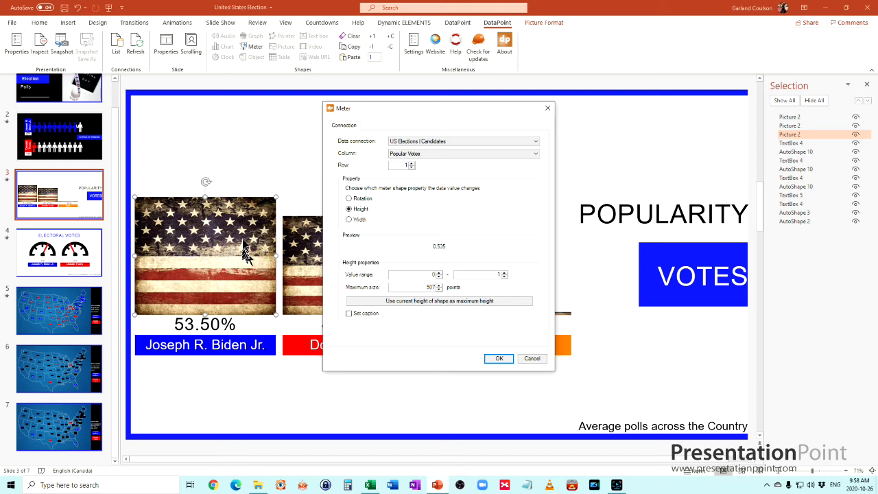
pyautogui.moveTo(304, 240)
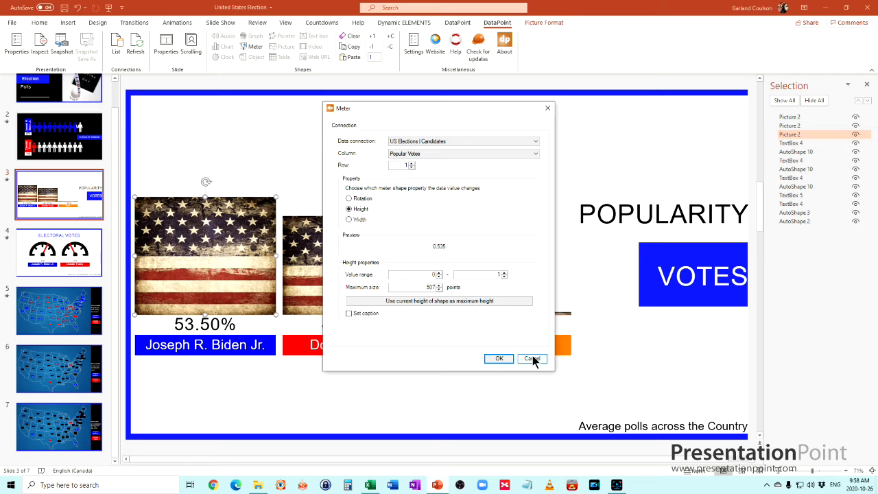
pyautogui.click(532, 358)
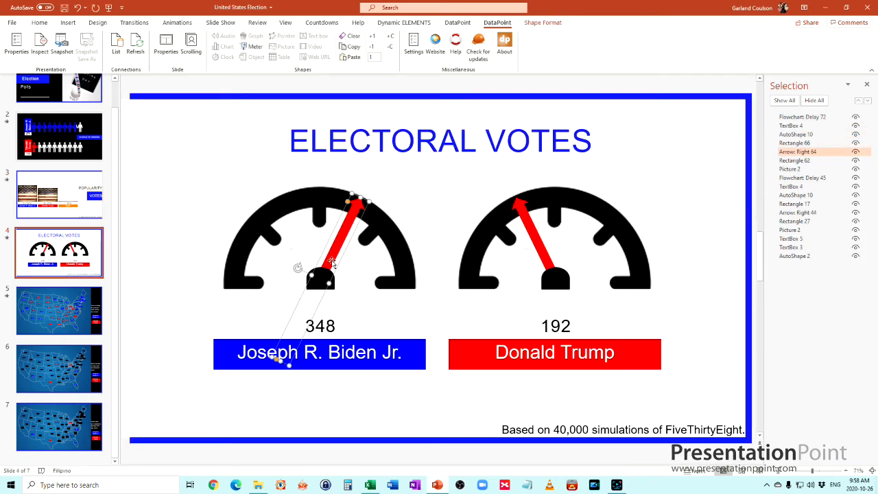
# Inspect the Biden gauge needle's Meter rotation link to Electoral Votes, cancel, and select the second needle.
pyautogui.click(255, 42)
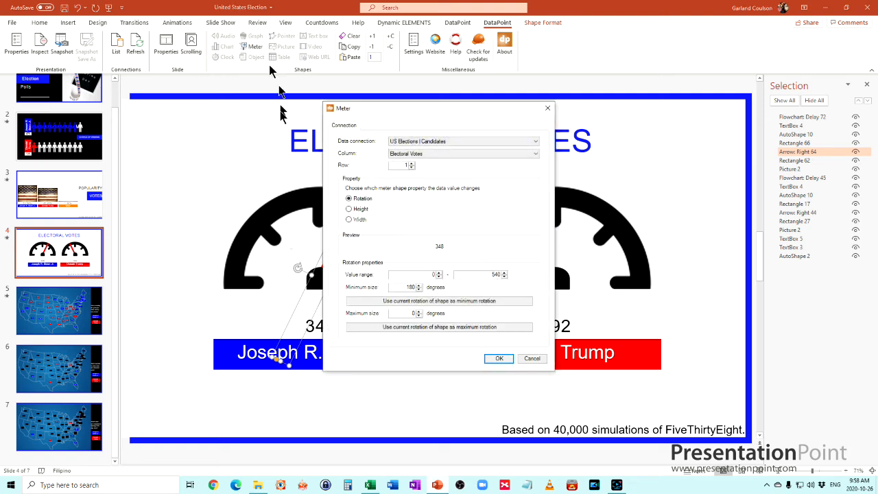
pyautogui.moveTo(431, 263)
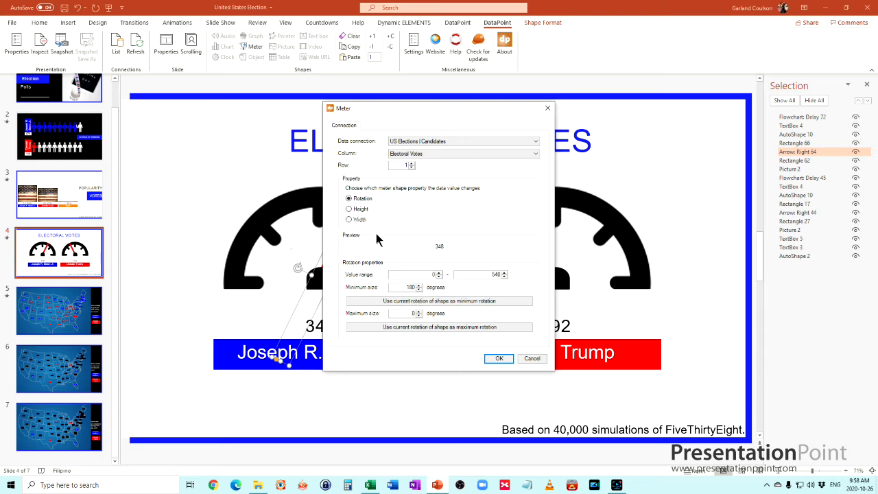
pyautogui.moveTo(538, 351)
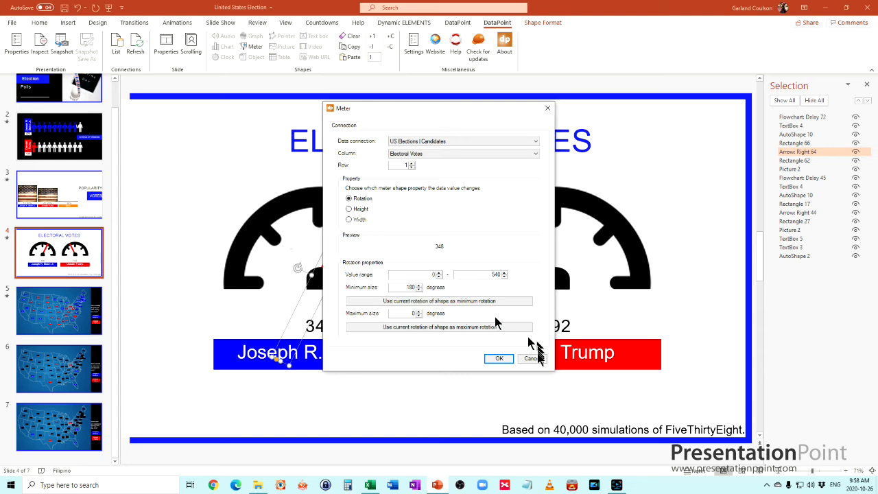
pyautogui.click(499, 358)
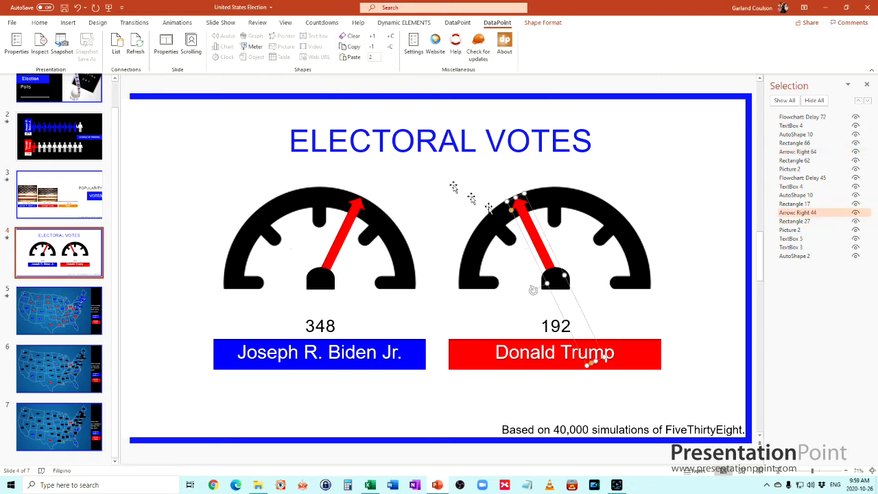
pyautogui.click(255, 41)
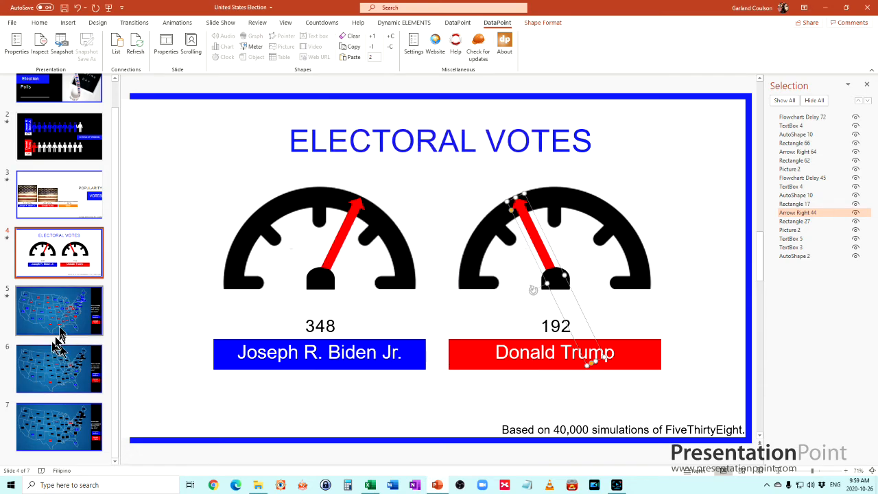
# Check a state margin label's link to By State's By How Much column and its colour rules, leaving it unchanged.
pyautogui.click(59, 310)
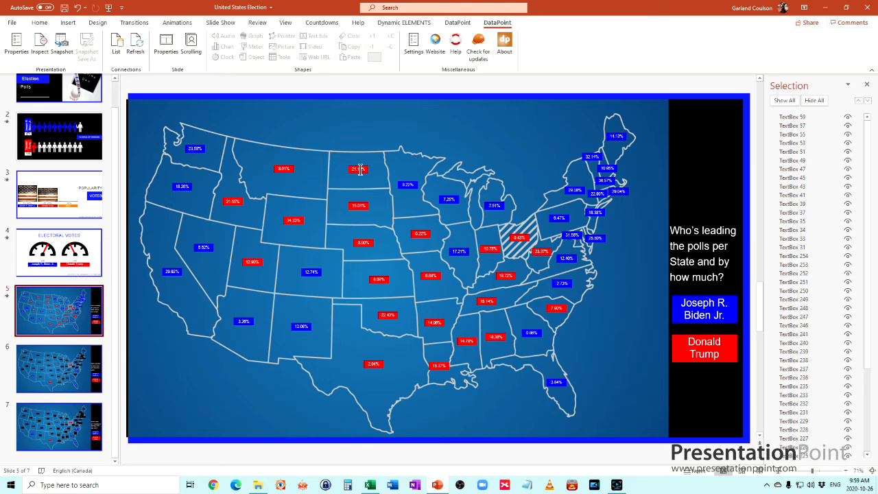
pyautogui.click(357, 170)
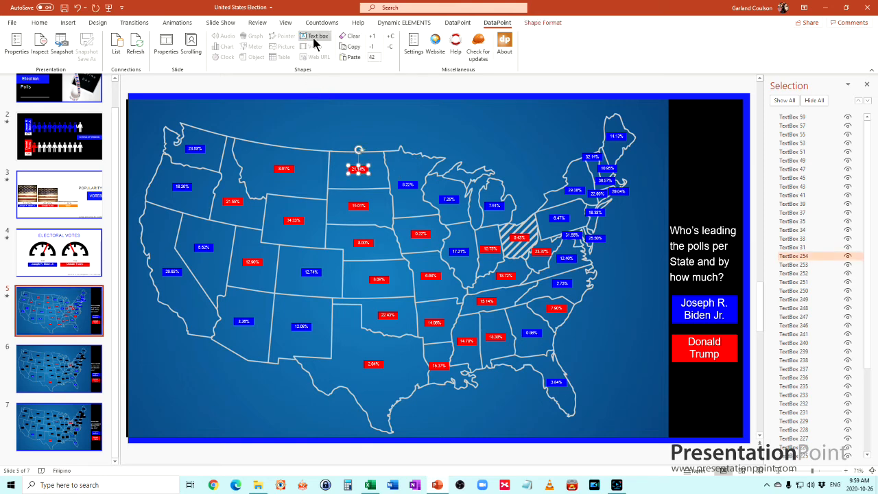
pyautogui.click(315, 36)
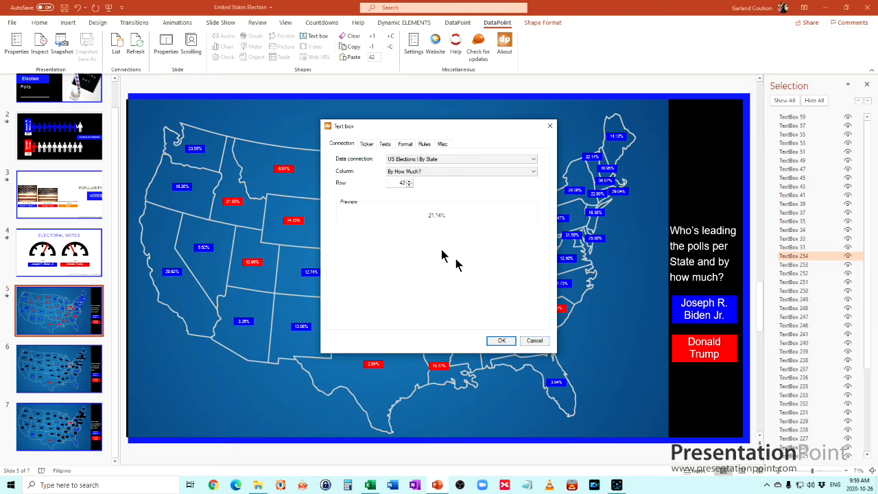
pyautogui.click(425, 144)
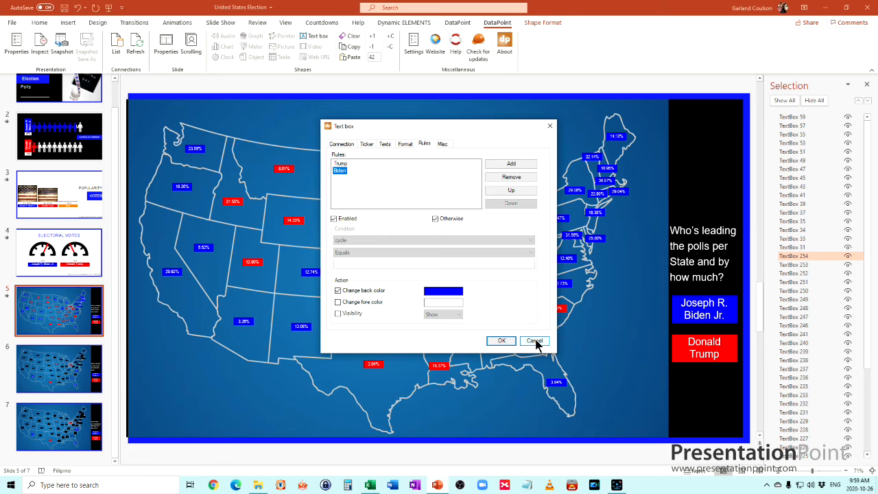
pyautogui.click(535, 340)
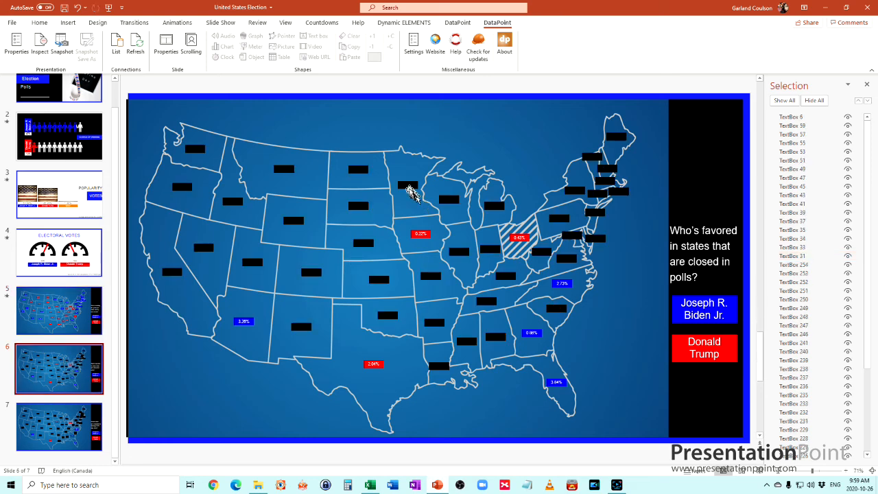
pyautogui.click(408, 185)
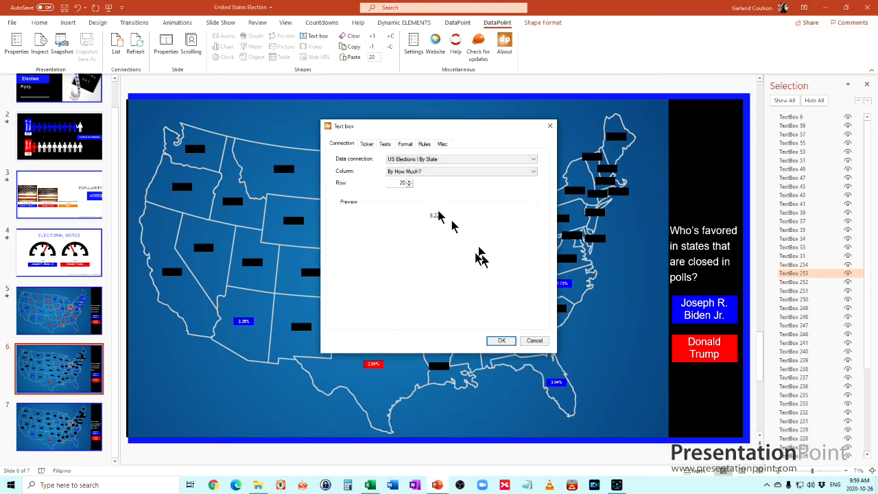
pyautogui.click(424, 144)
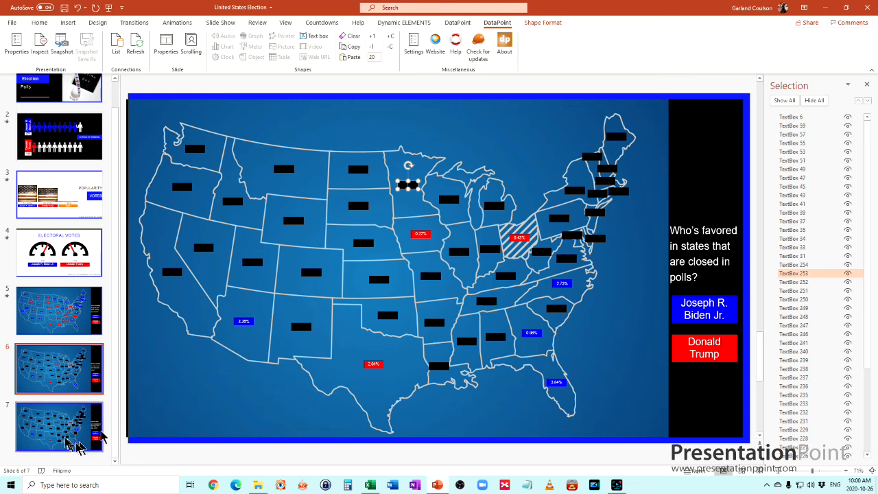
# On the tipping-point map, review a state label's By How Much blackout rule for margins of 0.05 or more.
pyautogui.click(59, 425)
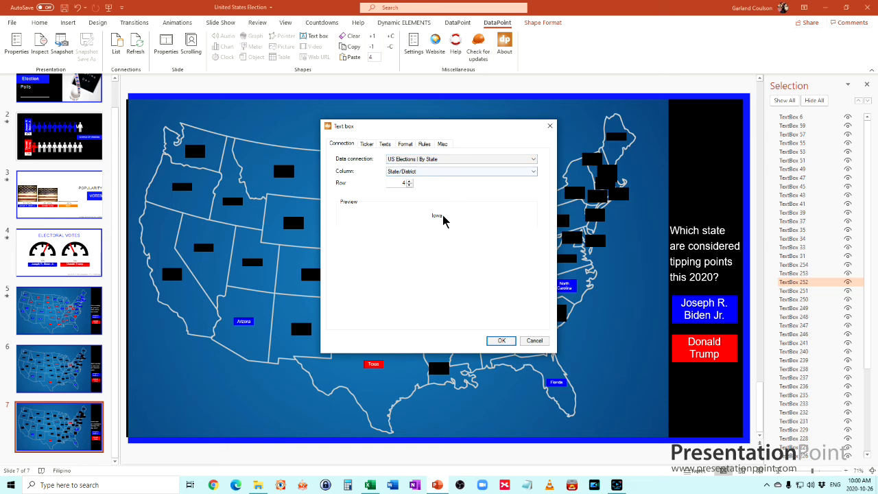
pyautogui.click(424, 144)
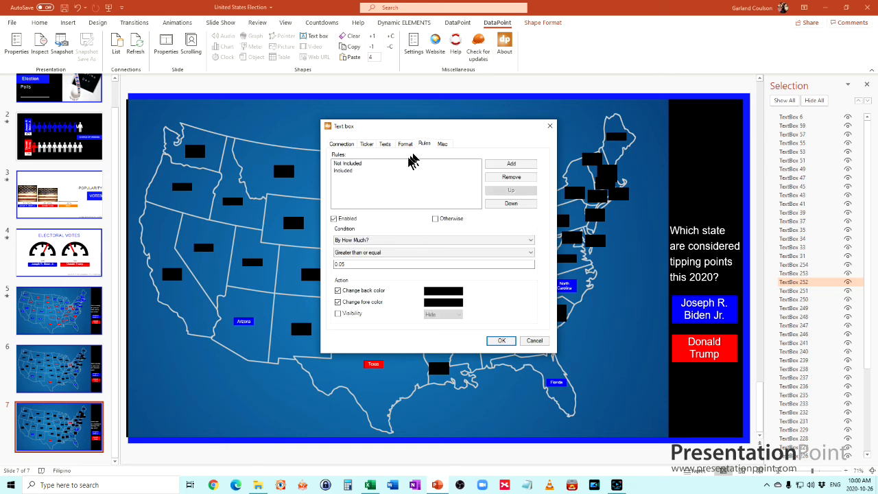
pyautogui.moveTo(521, 344)
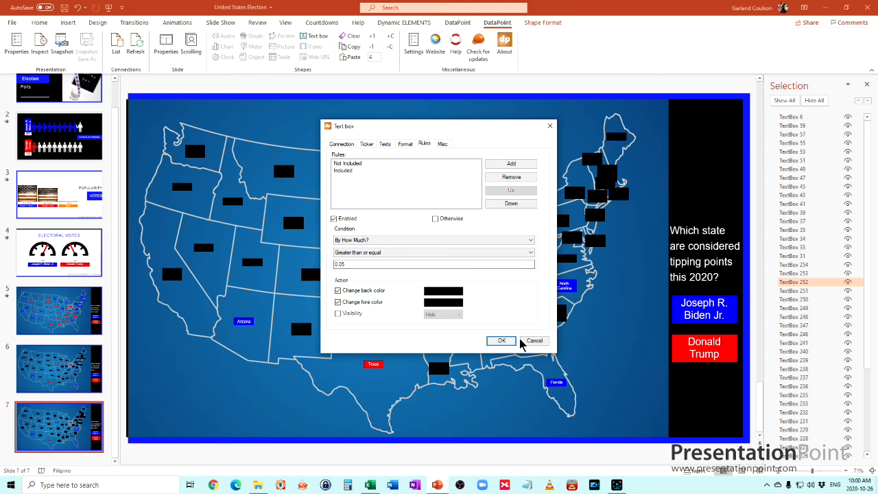
pyautogui.click(502, 340)
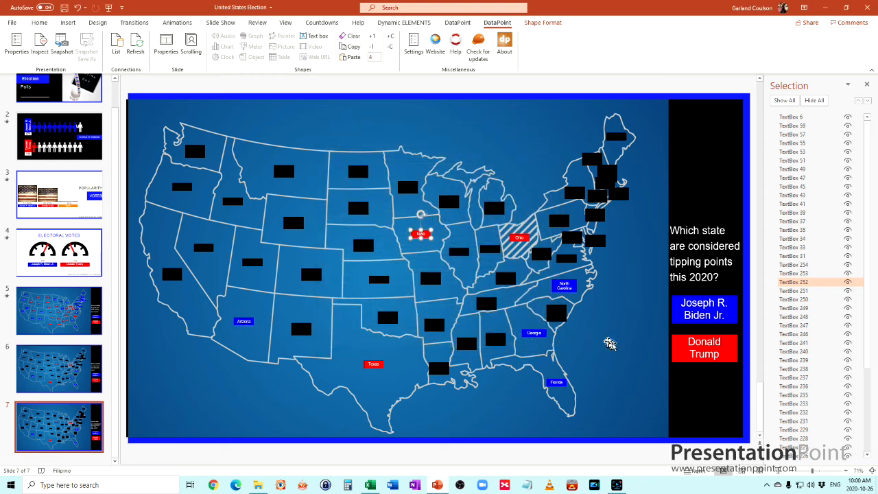
pyautogui.moveTo(191, 263)
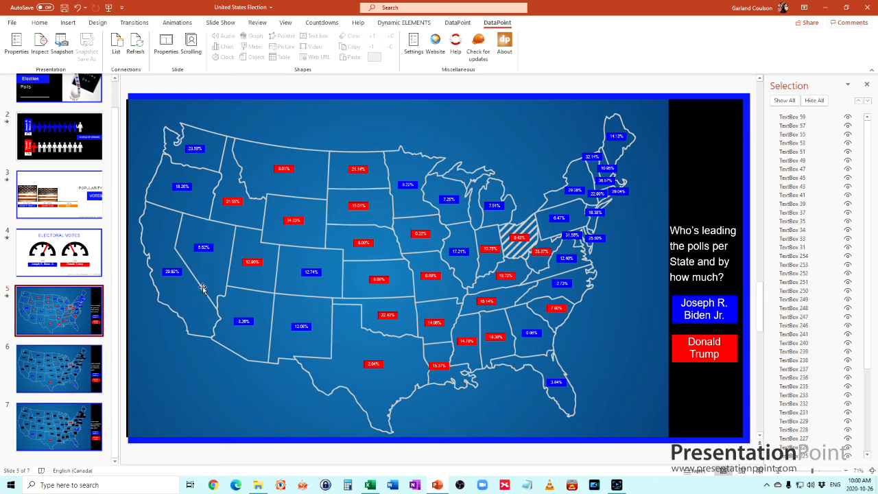
pyautogui.moveTo(222, 281)
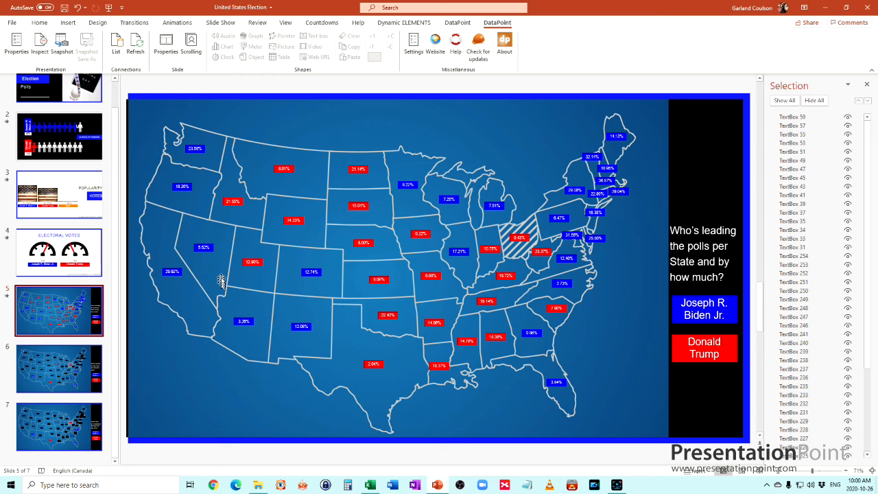
pyautogui.moveTo(228, 282)
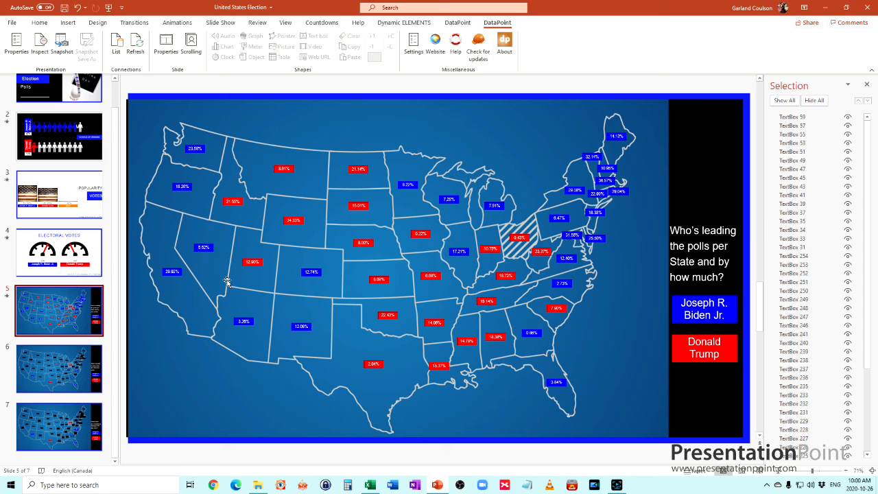
pyautogui.moveTo(250, 293)
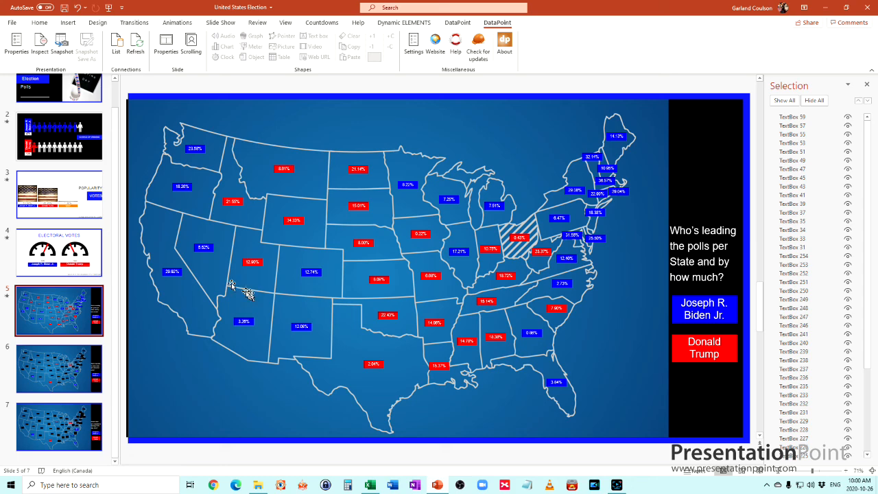
pyautogui.moveTo(247, 293)
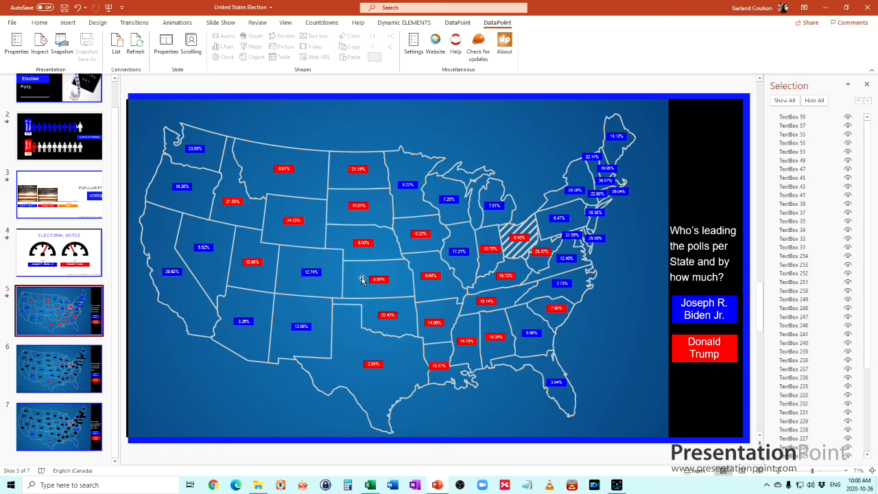
pyautogui.moveTo(359, 278)
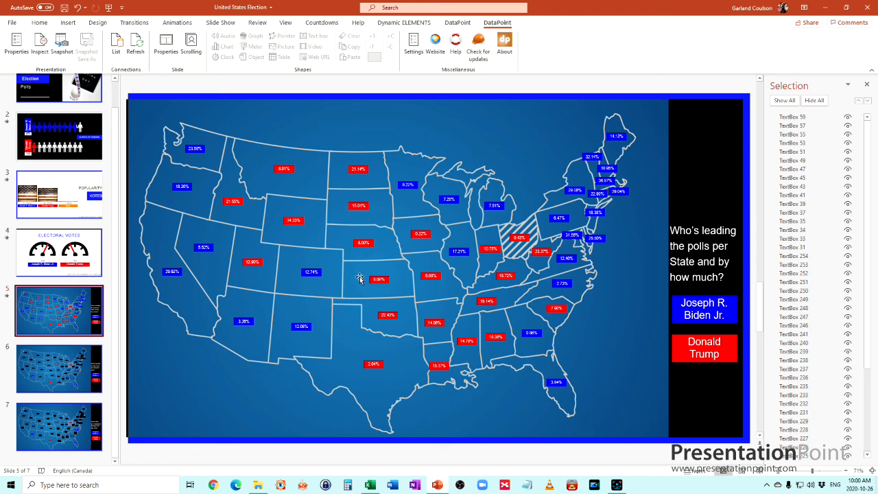